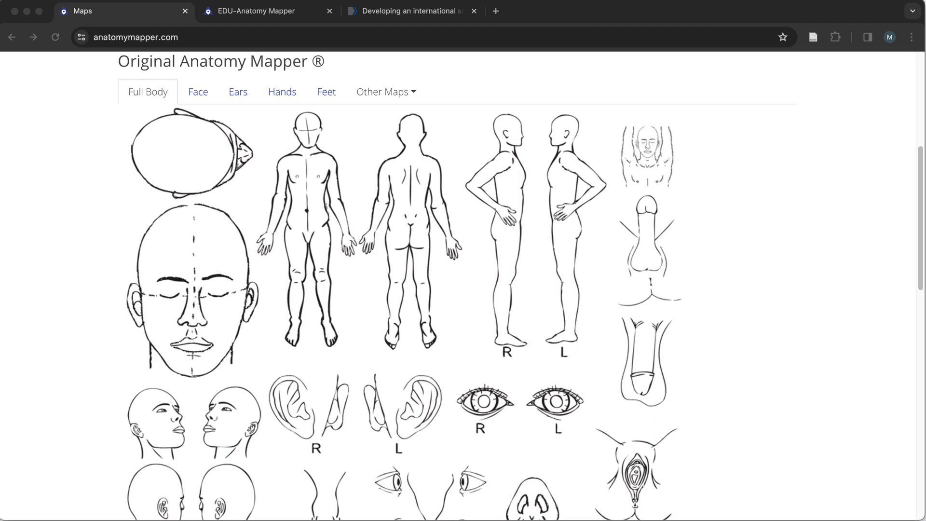
- Switch to the PubMed article on the international standard for surface anatomic location
left_click(407, 11)
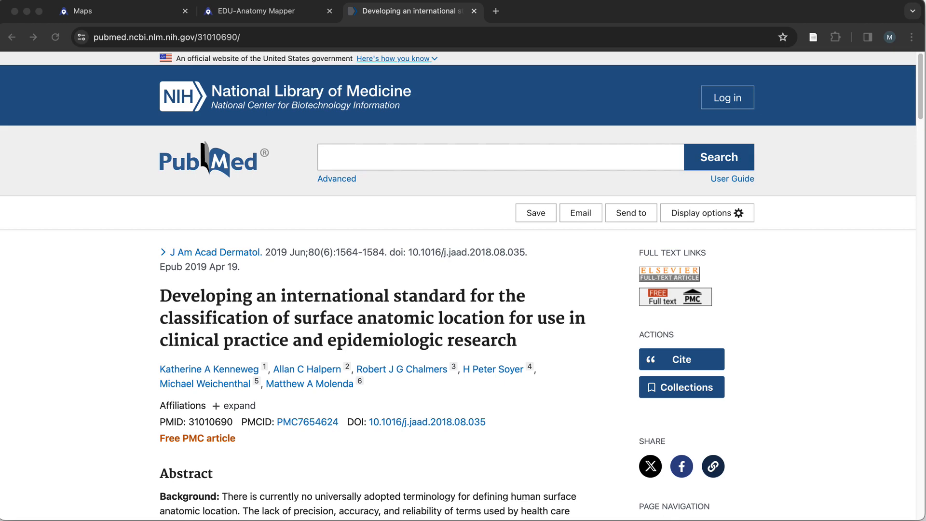
- Return from PubMed to the EDU-Anatomy Mapper interactive body map
left_click(248, 10)
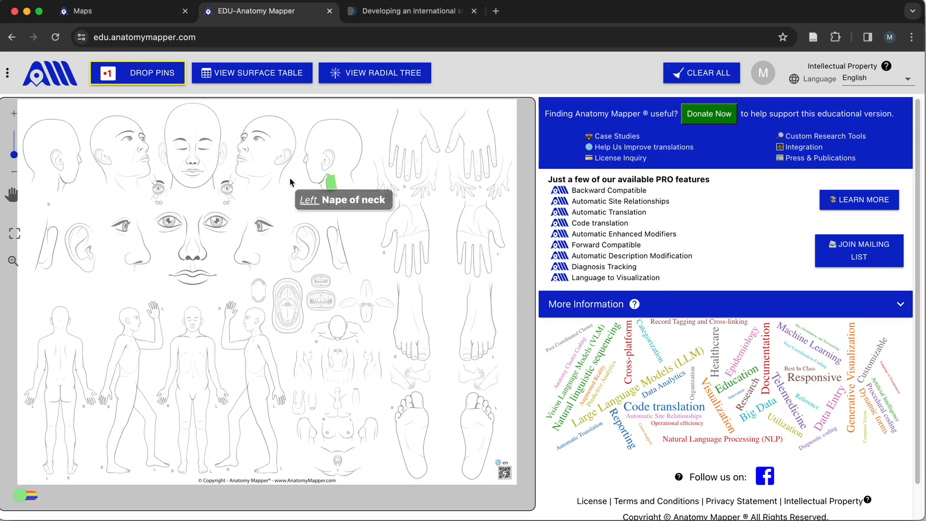
mouse_move(345, 154)
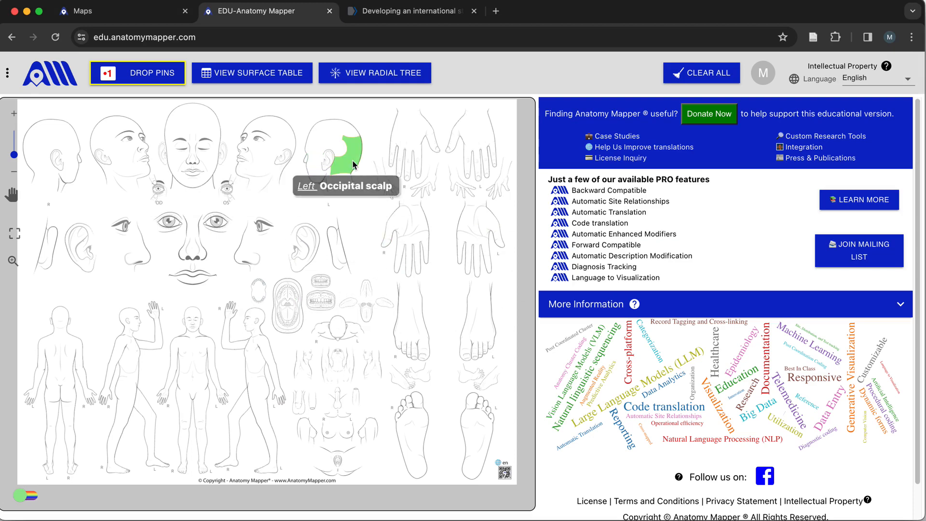
mouse_move(353, 172)
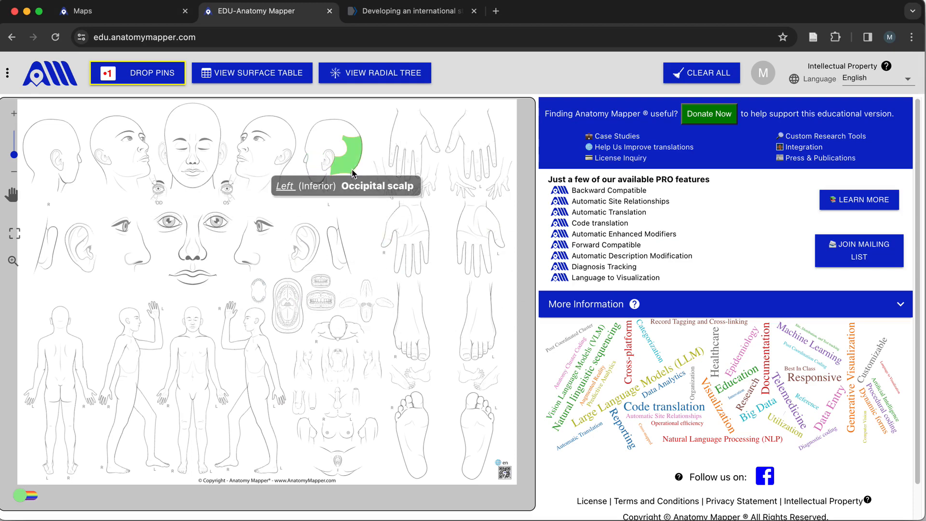
mouse_move(454, 186)
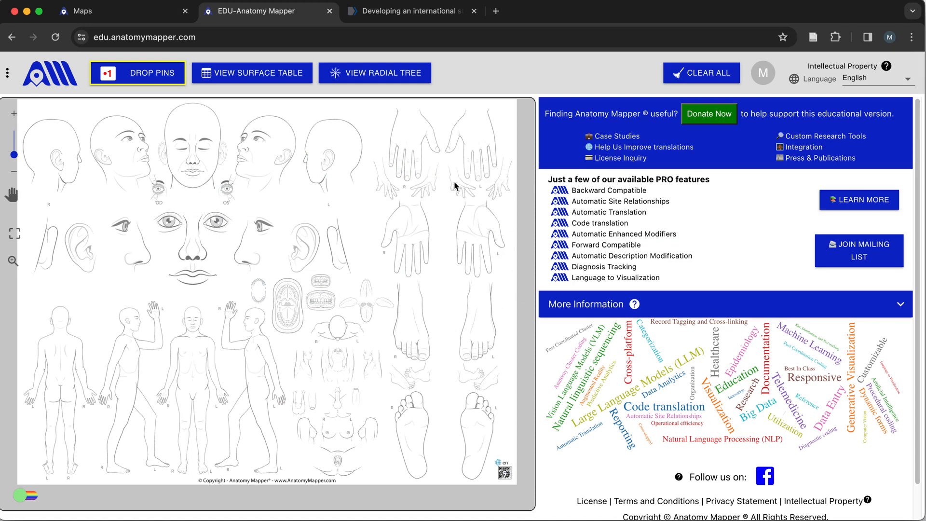
mouse_move(485, 131)
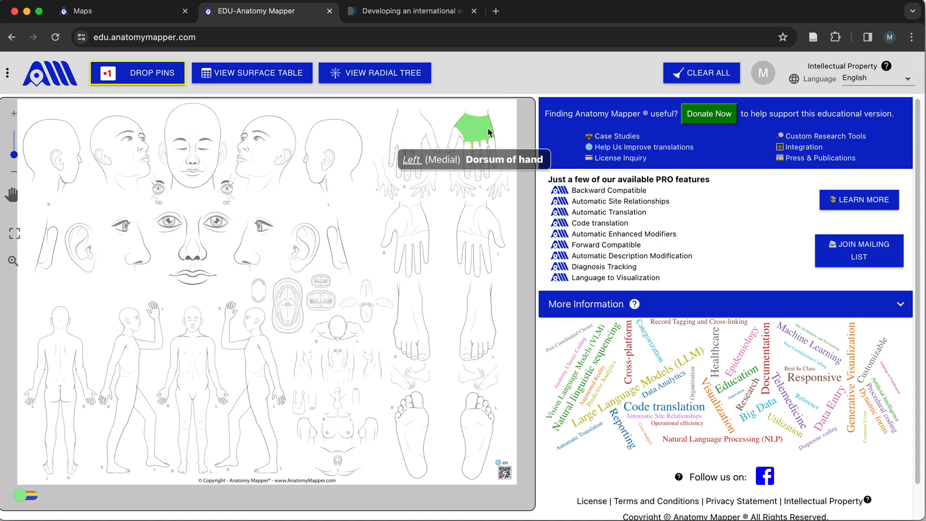
- Drop pin 1 on the left central dorsum of hand and pin 2 on the left malar region
left_click(480, 131)
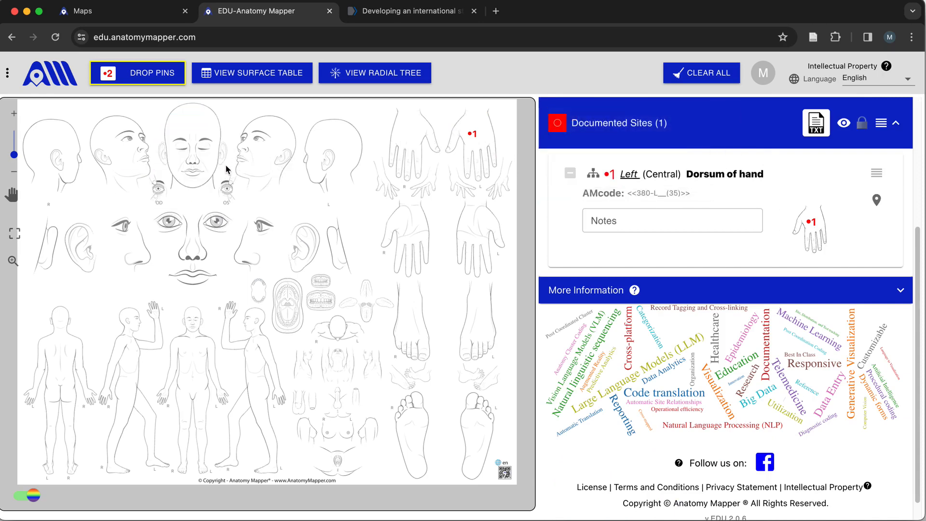
mouse_move(213, 159)
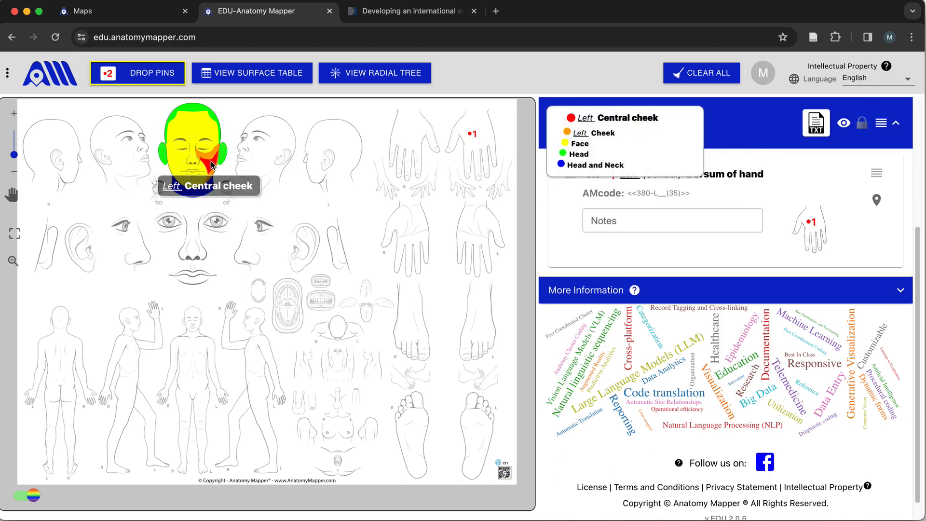
mouse_move(212, 156)
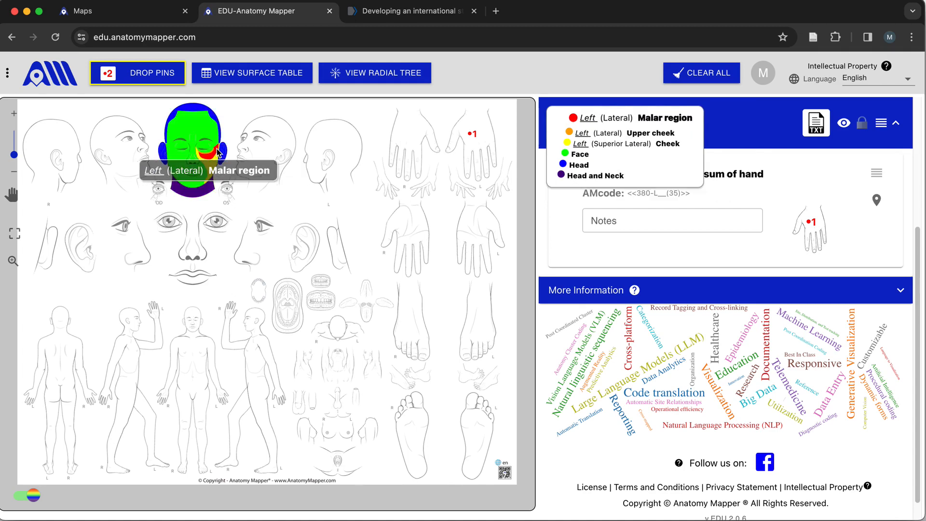
left_click(217, 148)
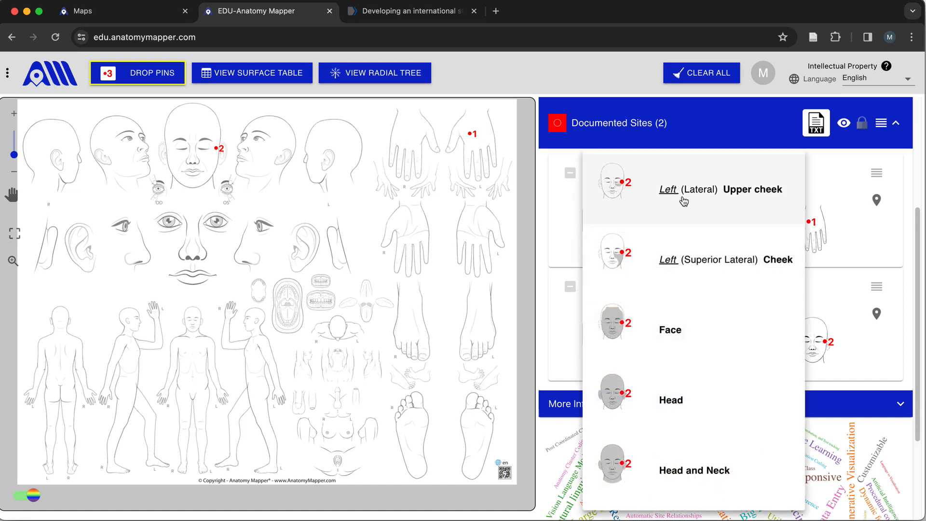
mouse_move(680, 318)
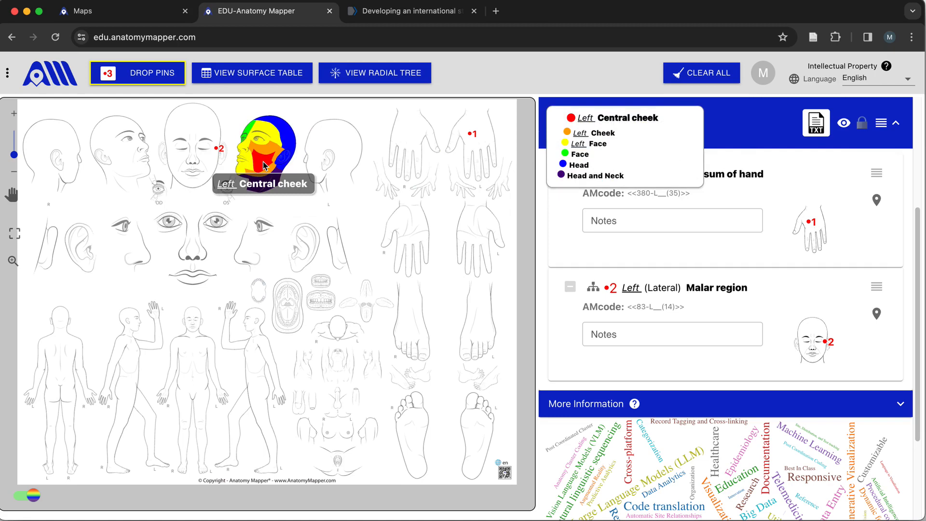
mouse_move(548, 287)
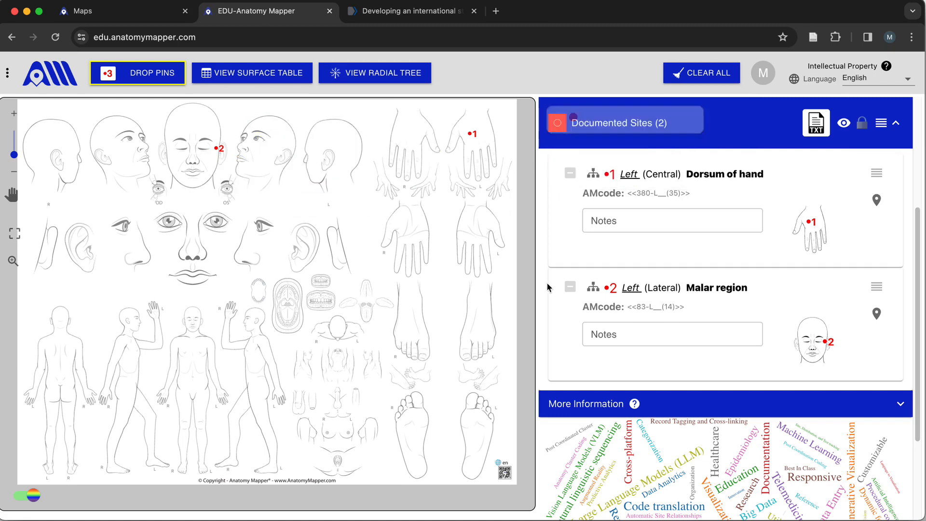
- Drop pin 3 on the left upper lip of the face diagram
left_click(248, 156)
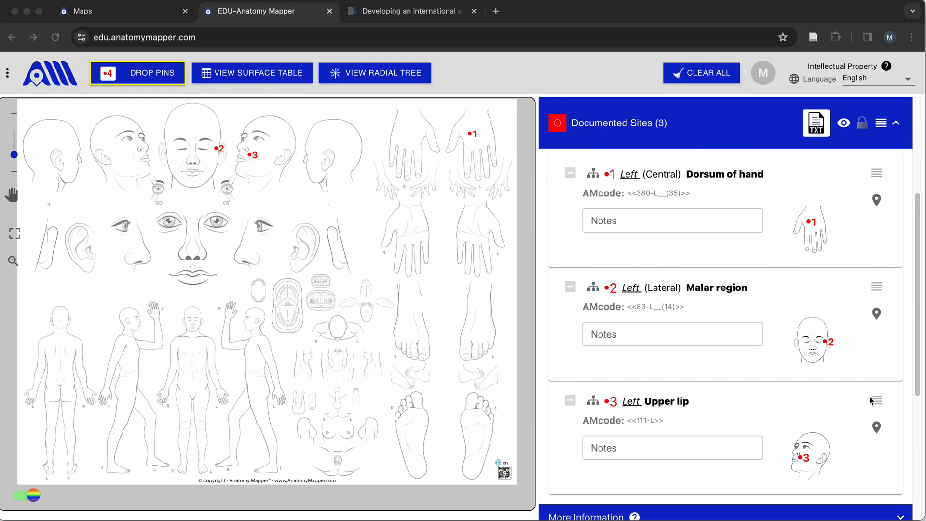
mouse_move(861, 123)
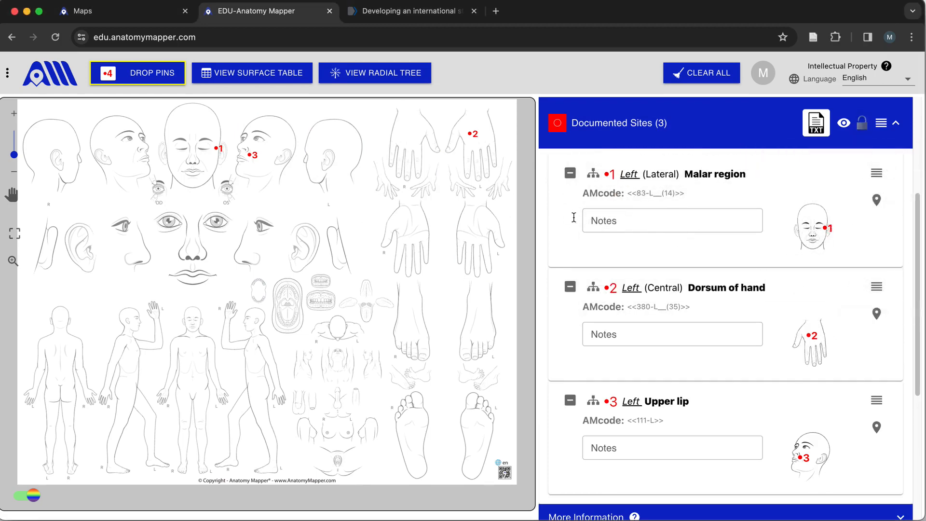
mouse_move(732, 436)
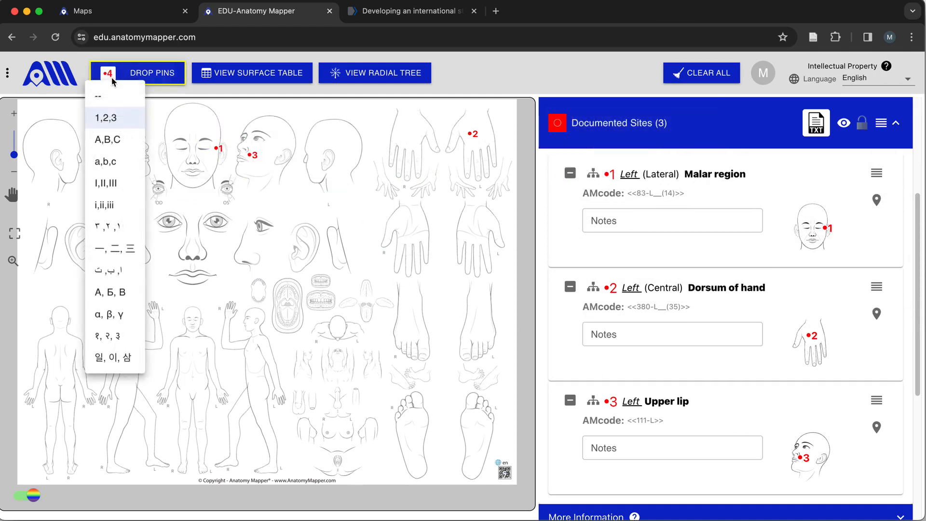
- Letter the pins A, B, C and note 'rule out BCC' on site A
left_click(107, 139)
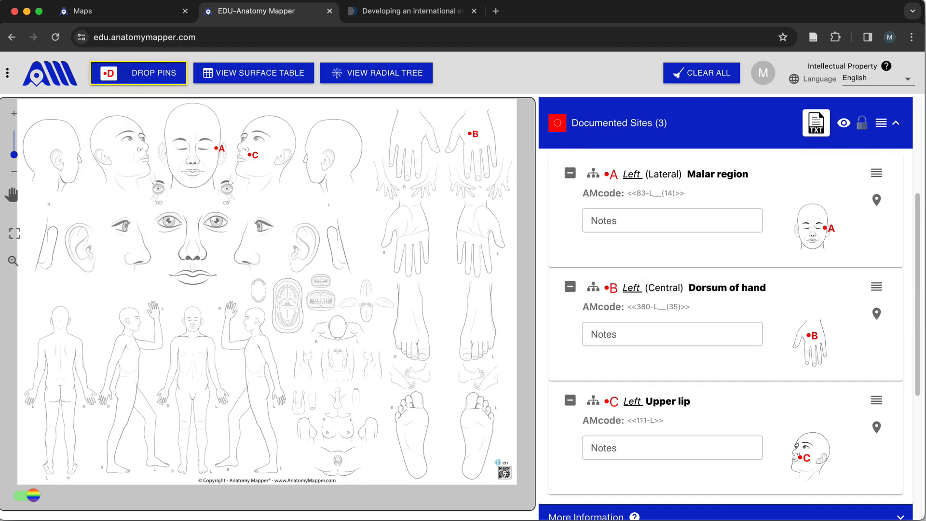
left_click(672, 220)
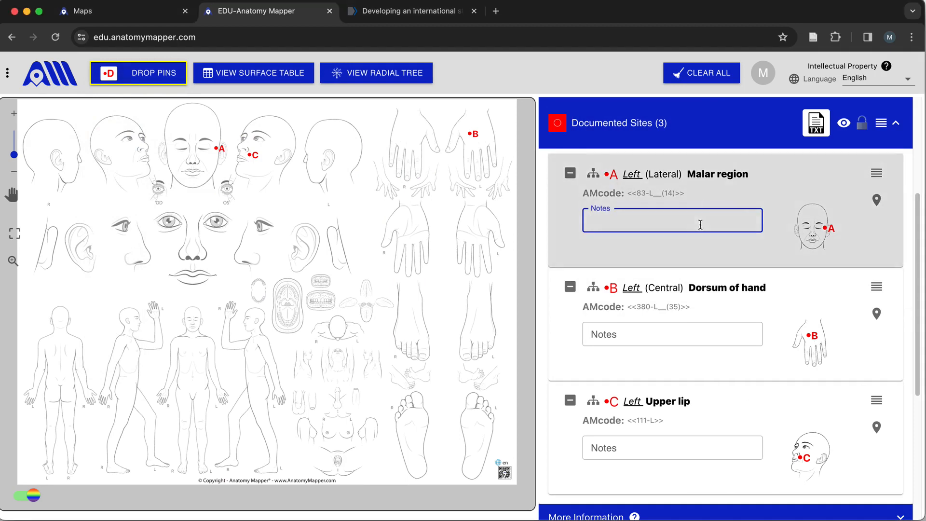
type("rule out")
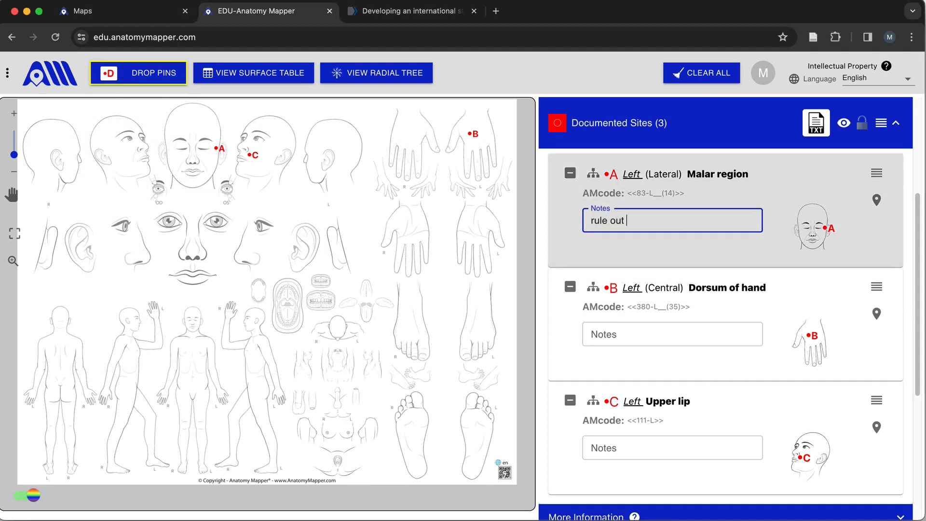
type("BCC")
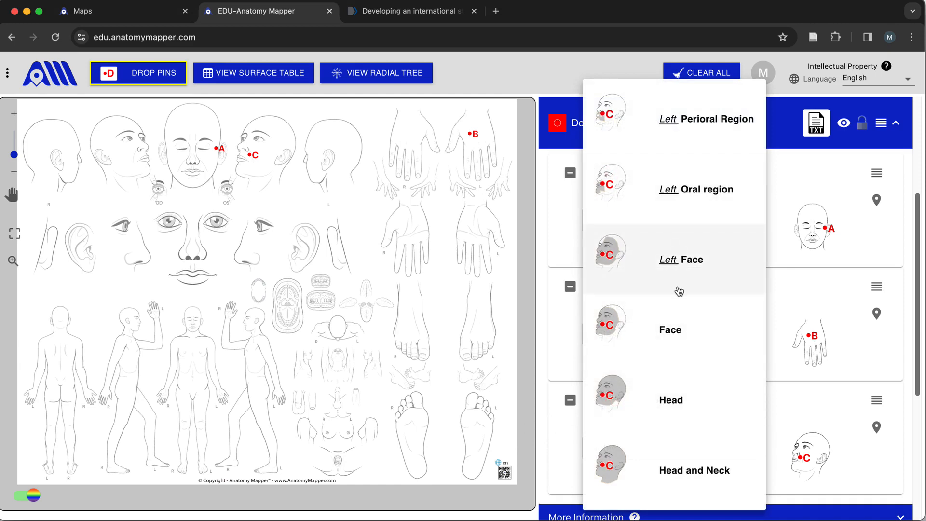
mouse_move(645, 138)
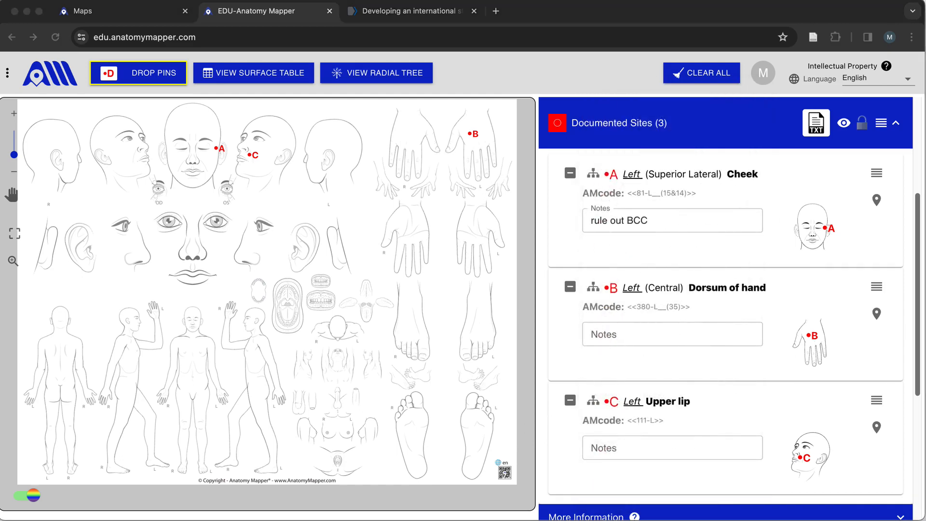
mouse_move(838, 436)
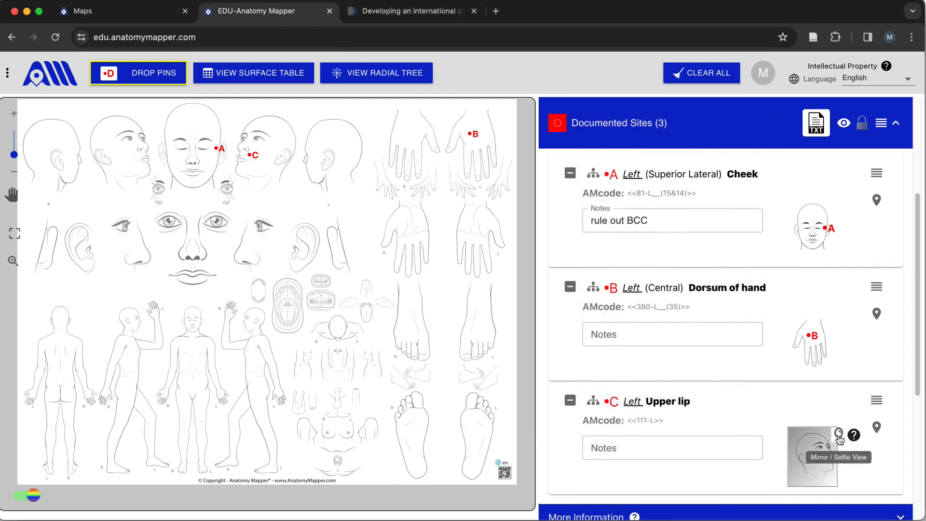
- Switch site C's thumbnail diagram to Mirror / Selfie View
left_click(839, 437)
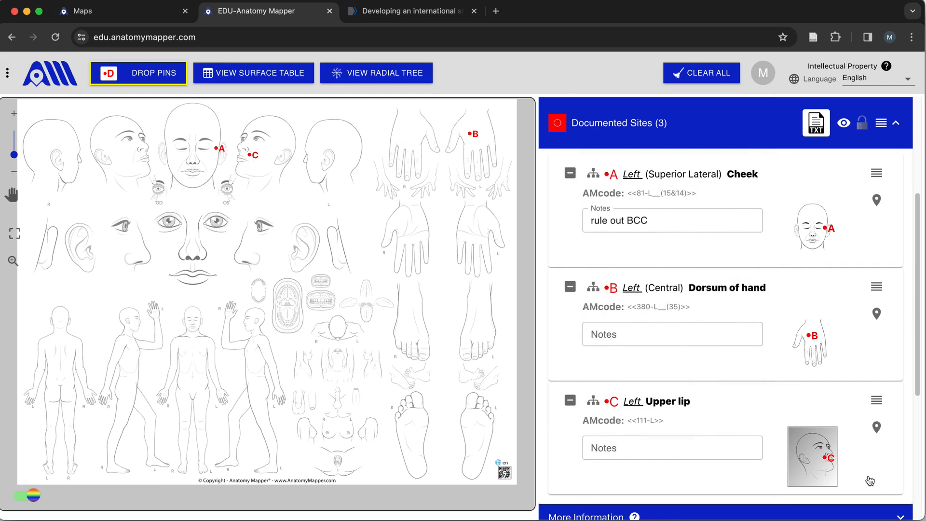
mouse_move(869, 480)
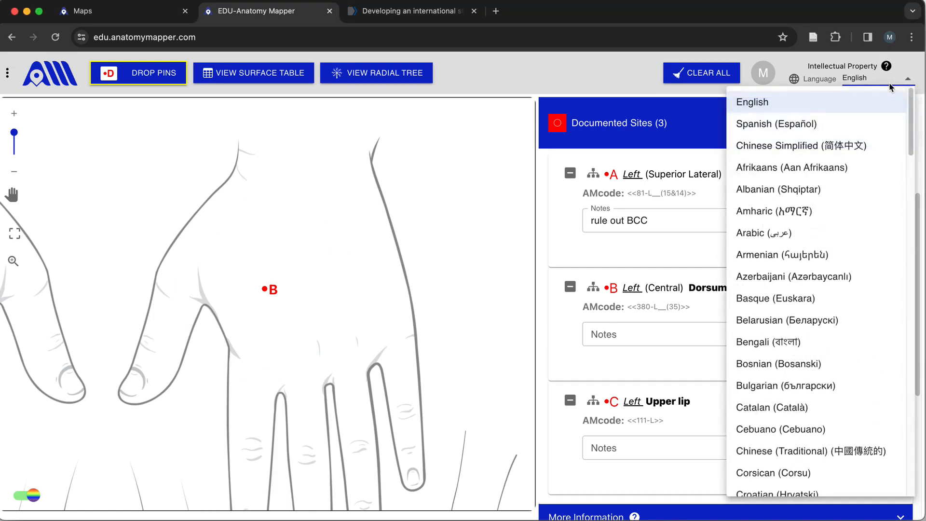
left_click(776, 124)
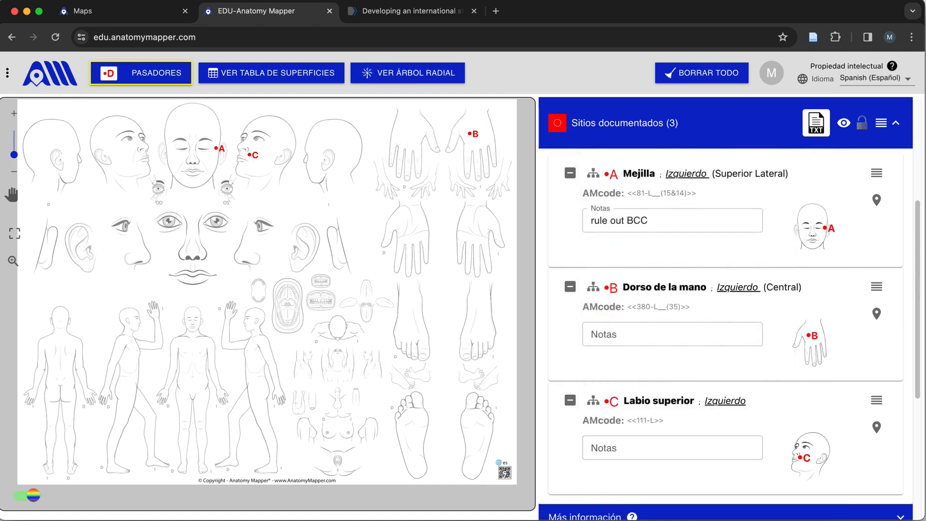
left_click(877, 78)
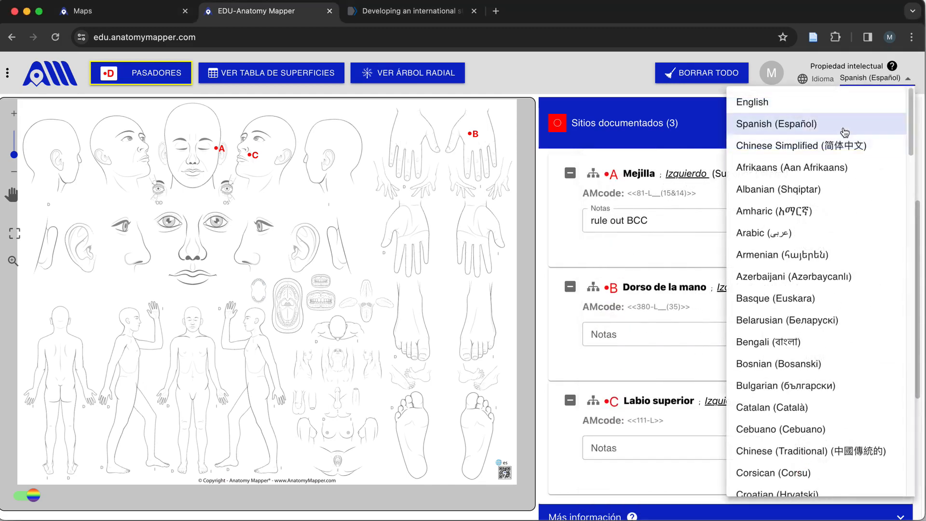
left_click(793, 146)
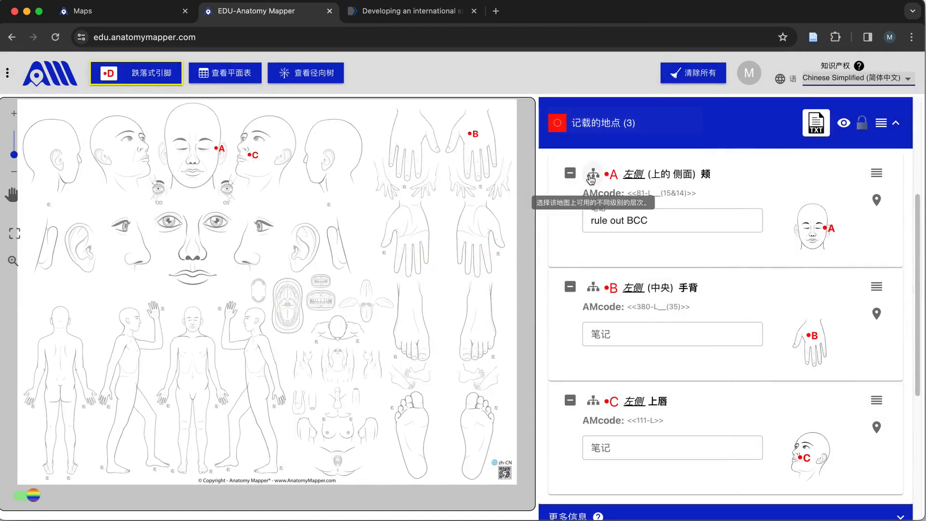
left_click(591, 175)
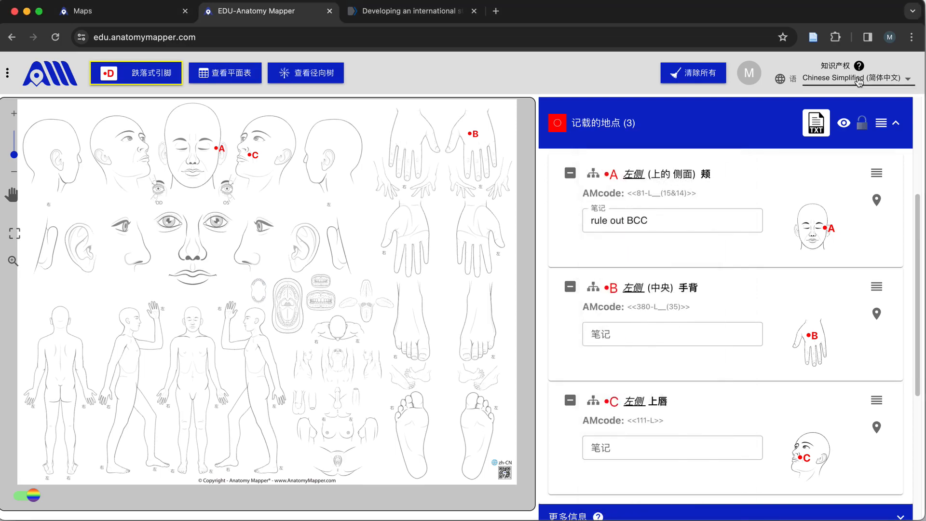
left_click(877, 78)
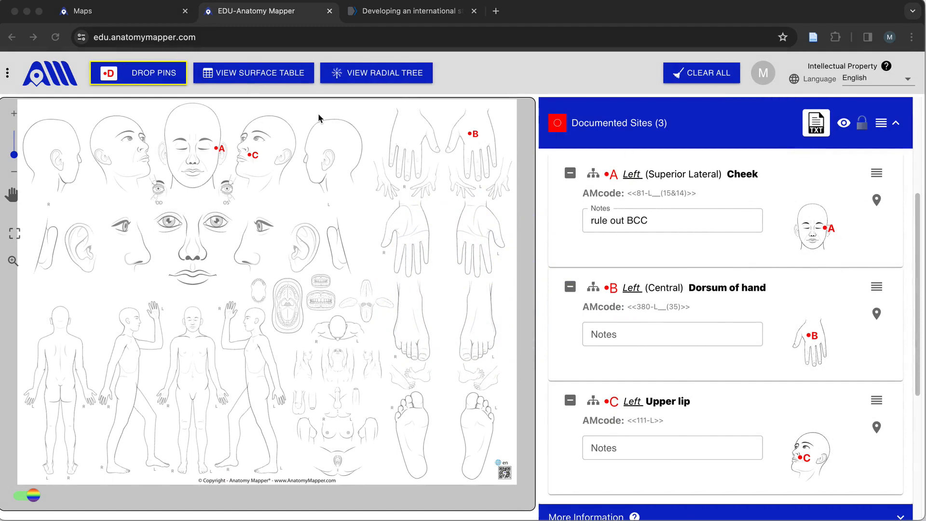
left_click(253, 73)
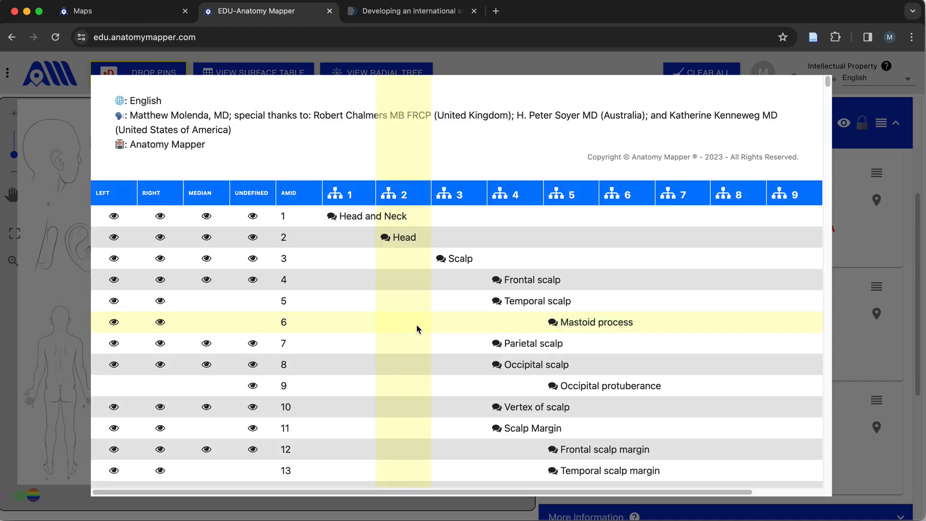
mouse_move(412, 319)
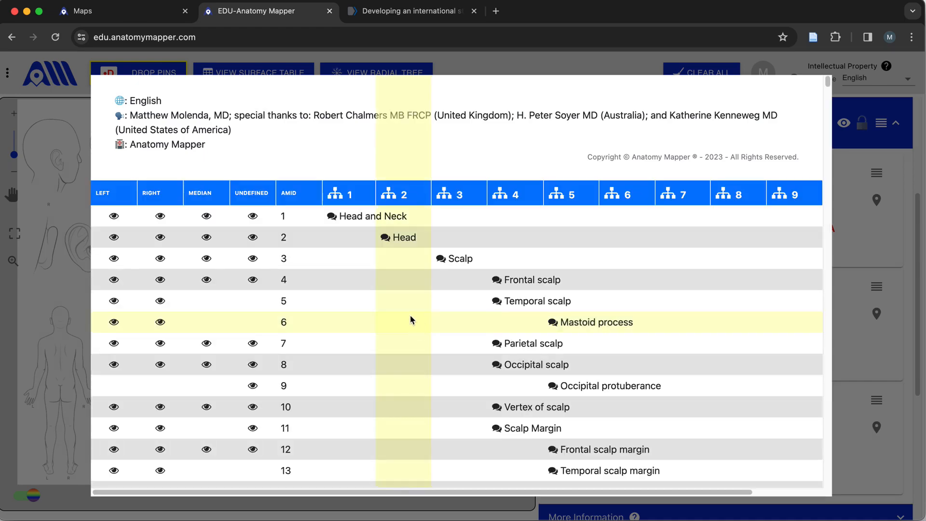
- Scroll the surface table to the pinna rows and reach the Right column for Lobule of pinna (AMID 32)
scroll("down", 3)
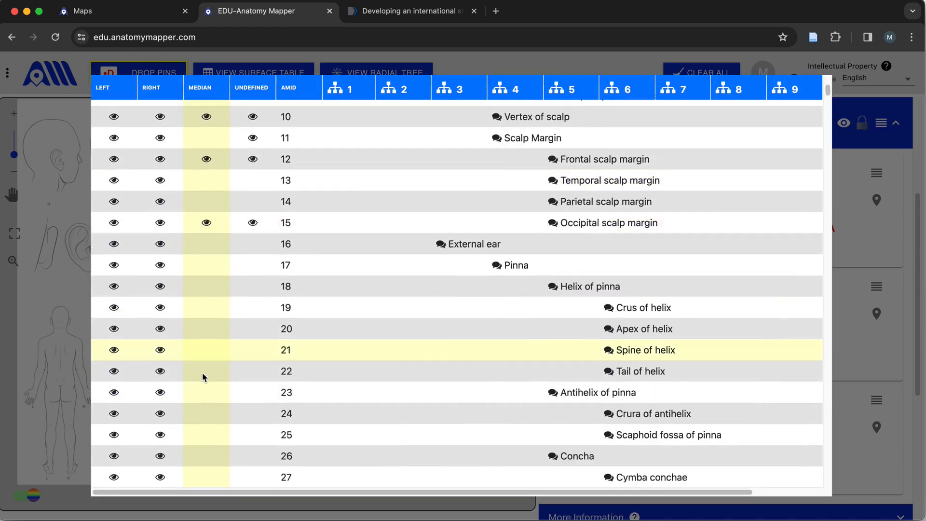
scroll("down", 3)
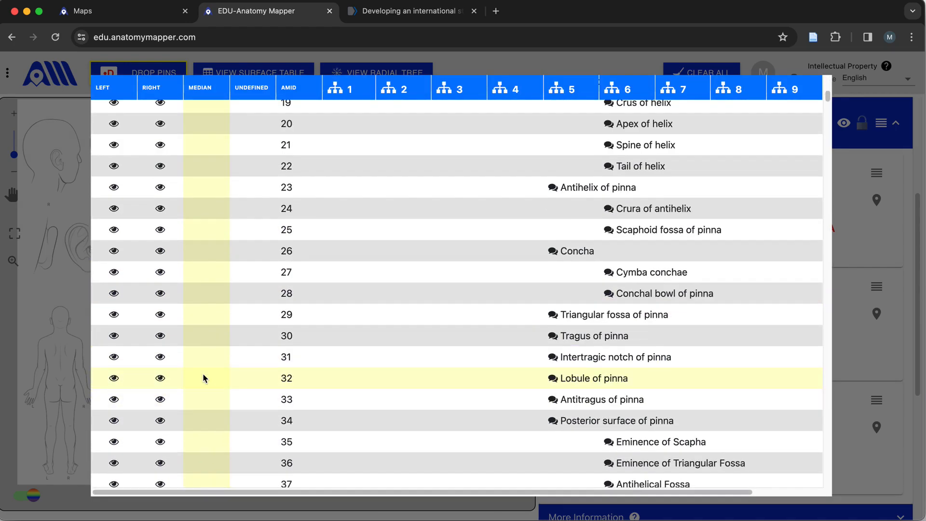
left_click(158, 378)
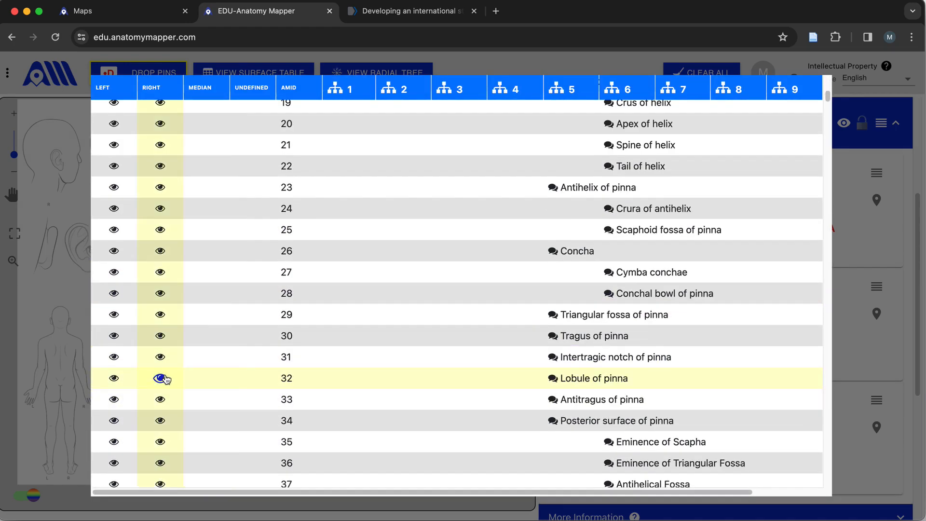
- Browse the right Lobule of pinna example views at several magnifications, then return to the map
left_click(159, 378)
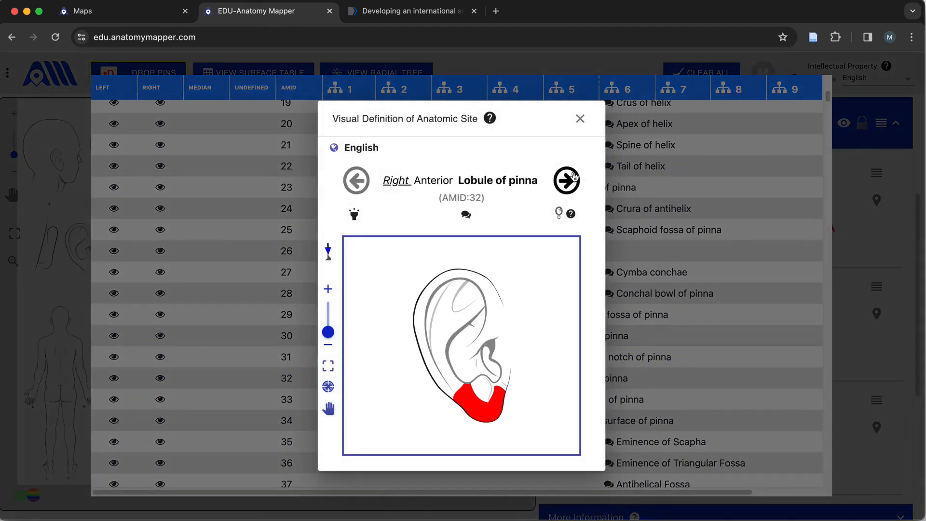
mouse_move(572, 179)
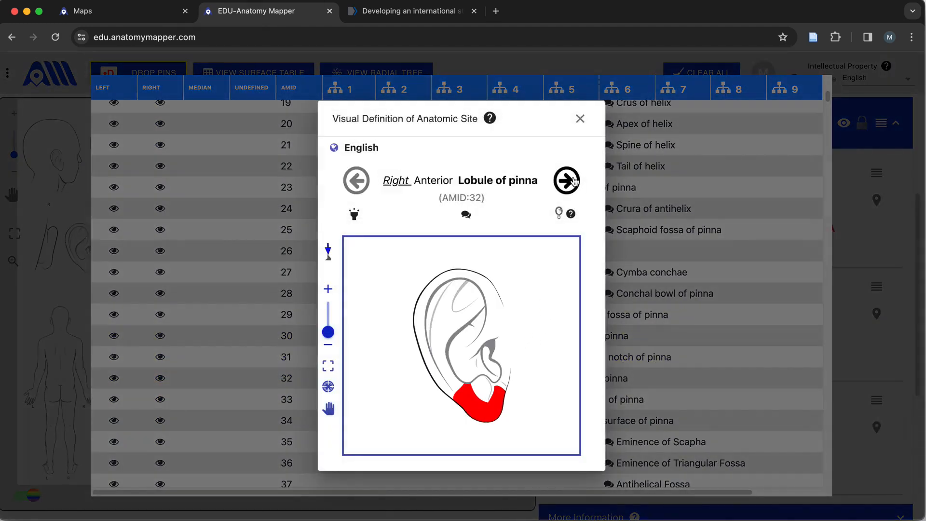
left_click(328, 385)
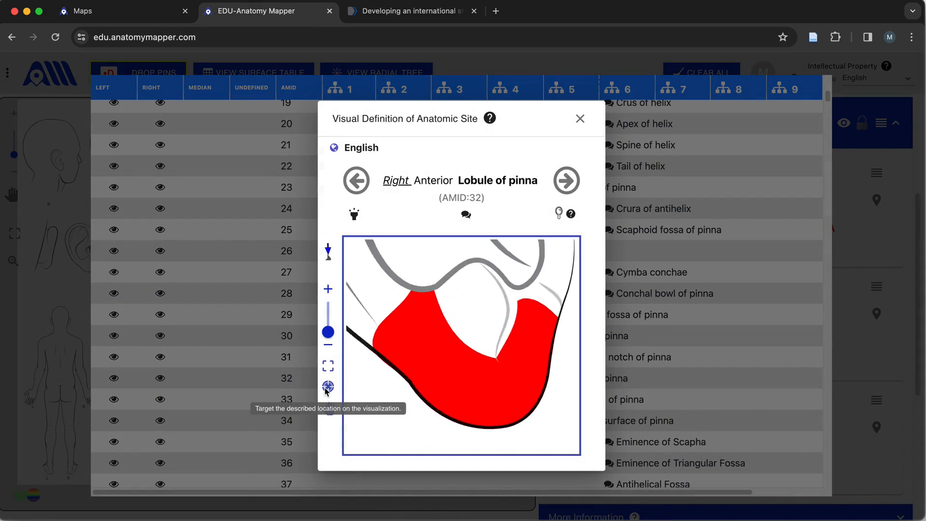
left_click(328, 387)
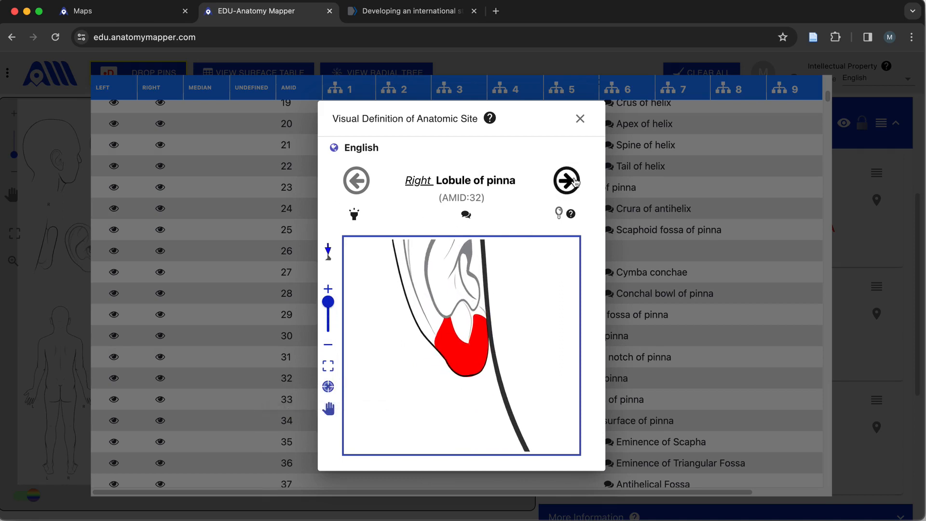
left_click(566, 181)
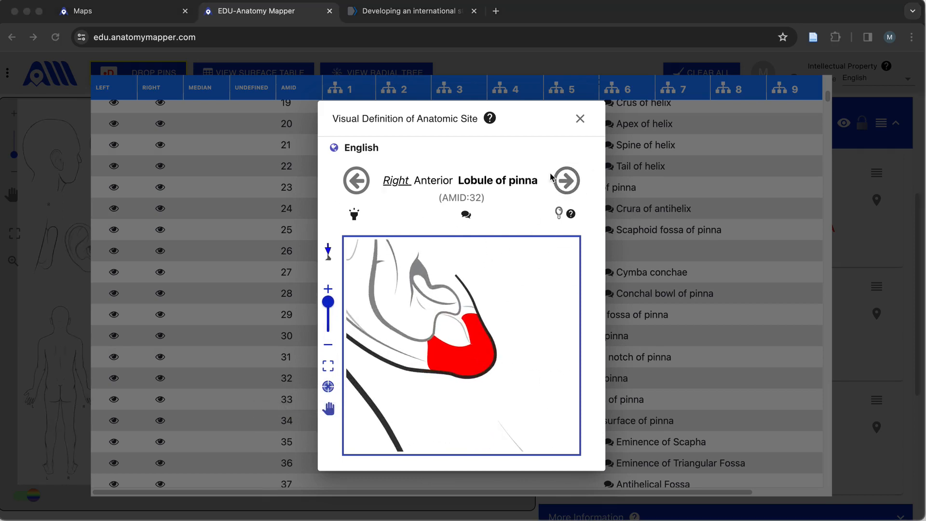
left_click(328, 335)
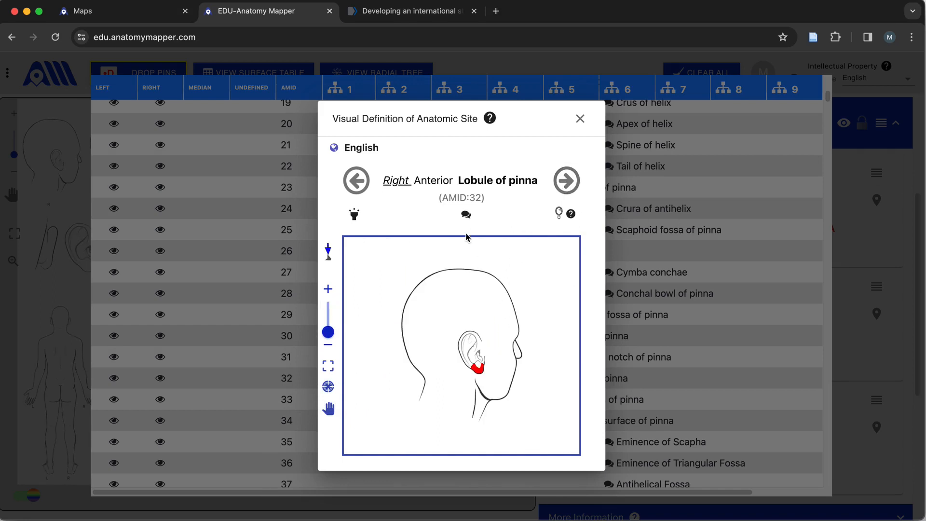
mouse_move(464, 214)
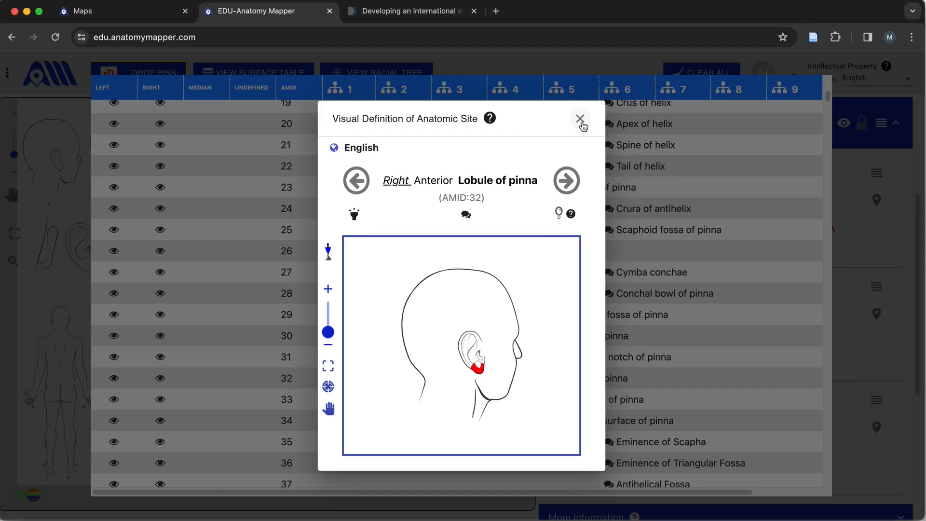
left_click(580, 118)
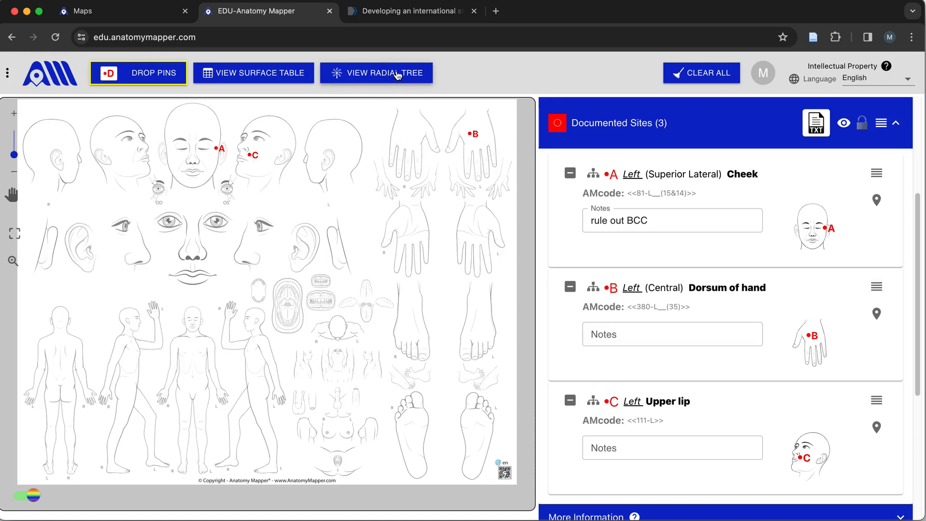
- Glance at the radial tree, then drop pin D on the left Side wall of ala nasi
left_click(376, 73)
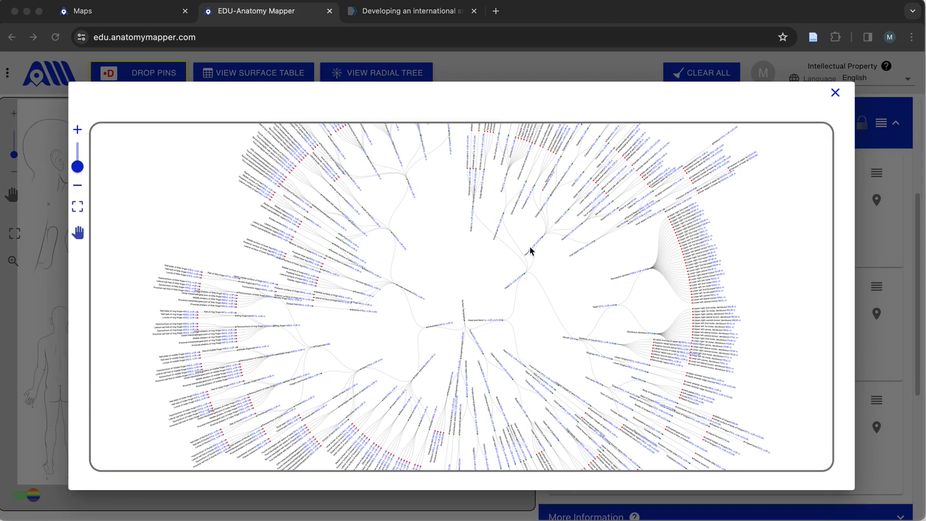
mouse_move(835, 95)
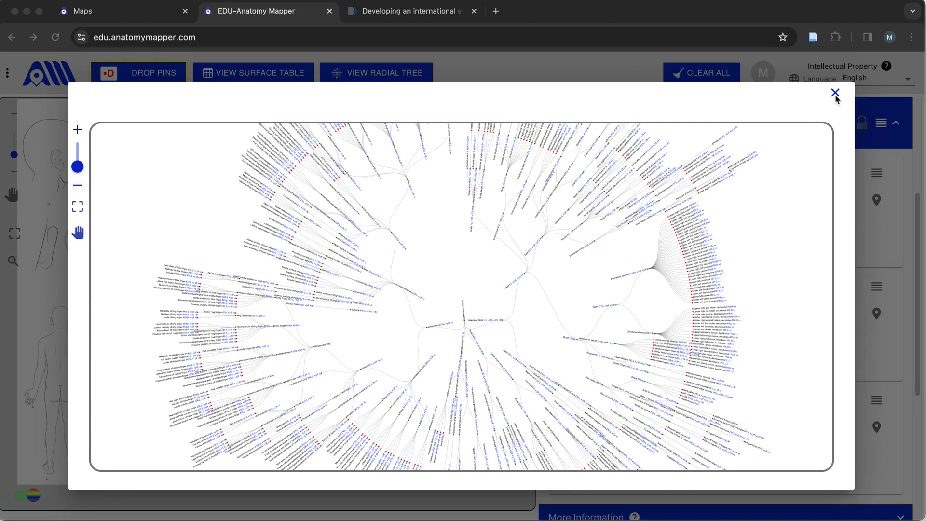
left_click(835, 94)
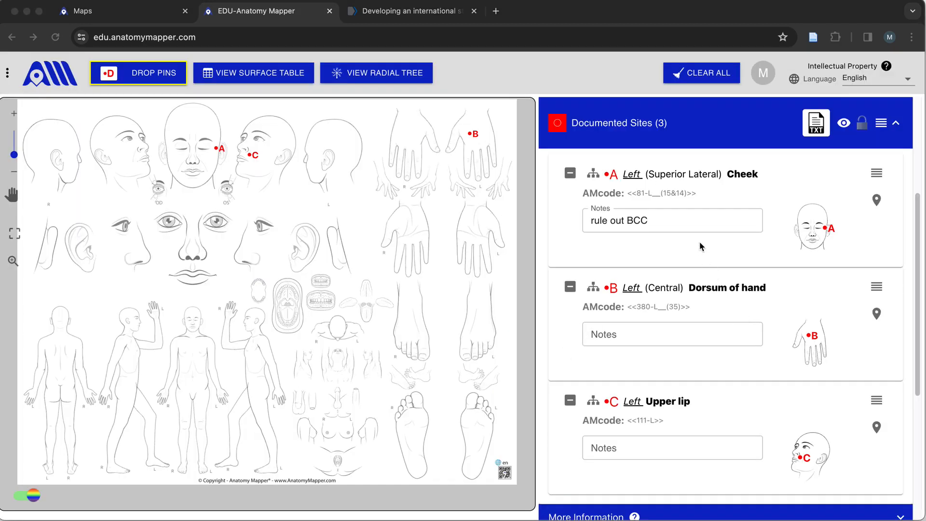
mouse_move(699, 199)
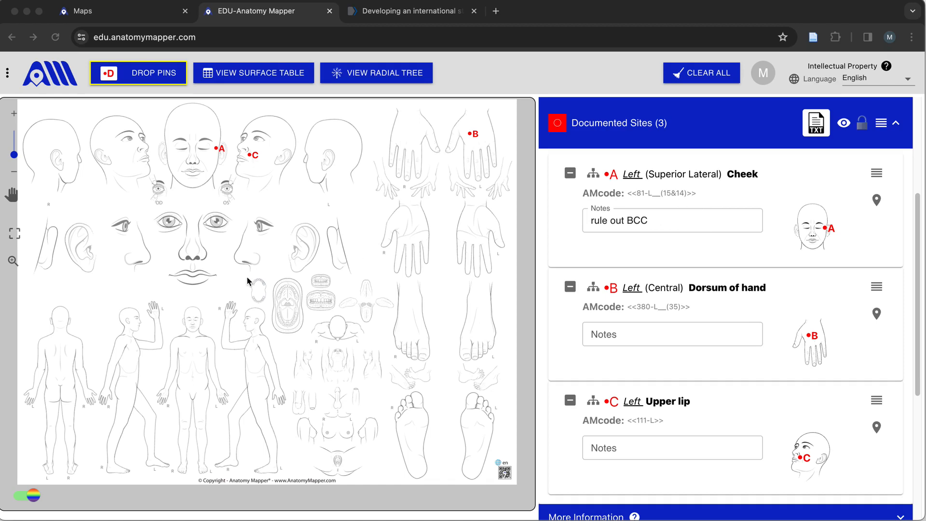
mouse_move(254, 262)
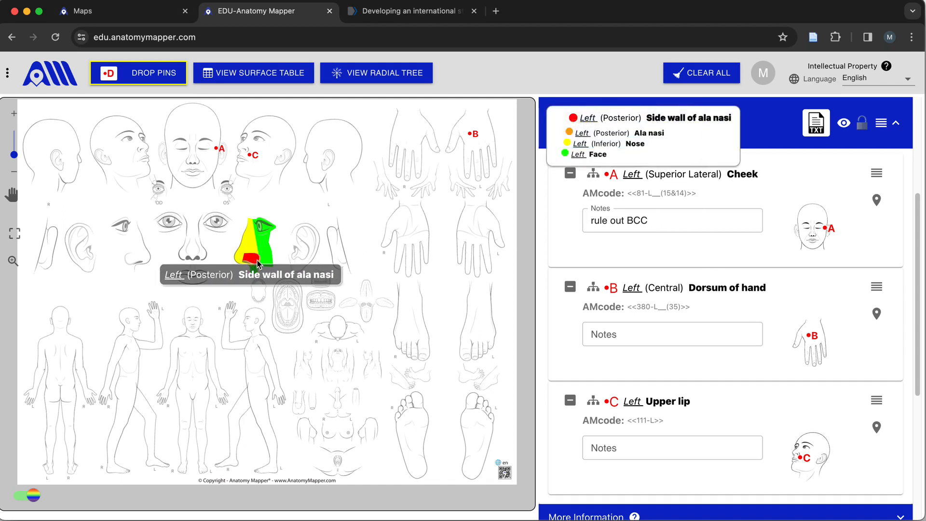
left_click(254, 259)
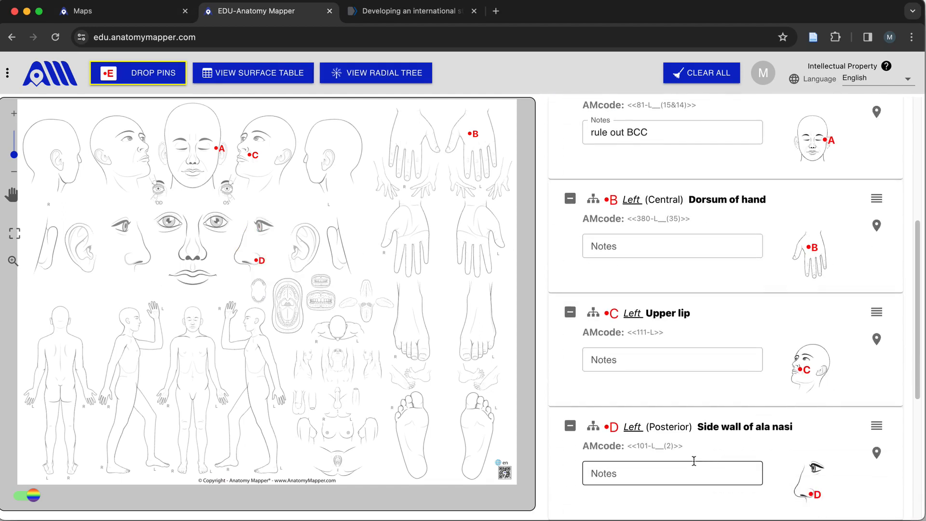
mouse_move(753, 447)
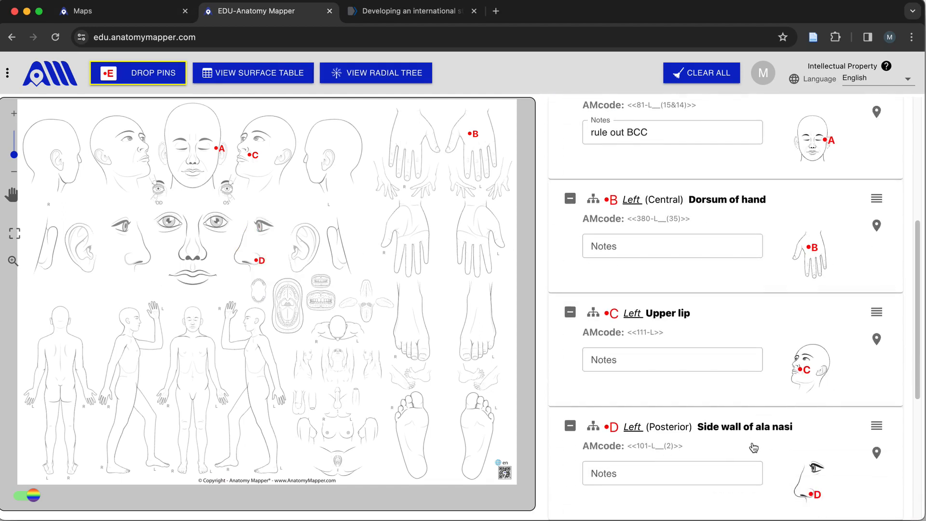
mouse_move(23, 69)
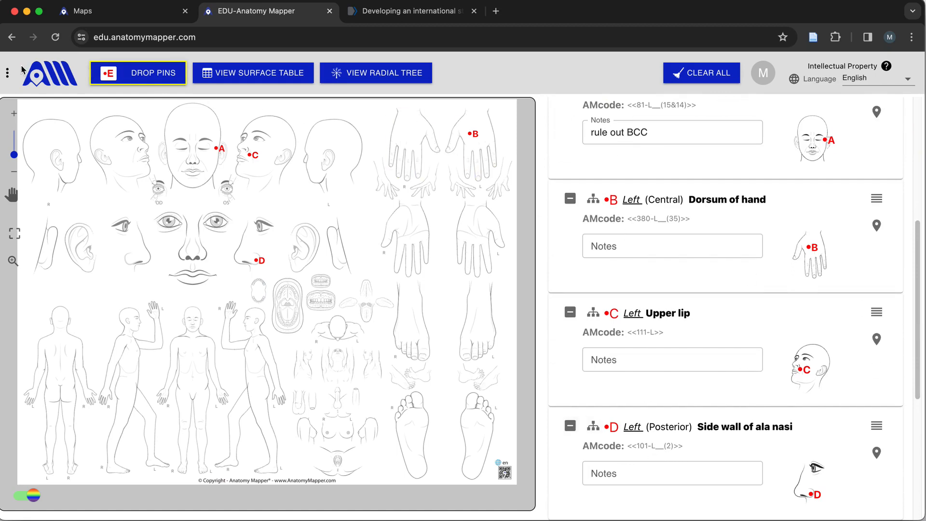
- Bring up the Anatomic Sites Code Translator to decode site D's code 101-L__(2)
left_click(6, 73)
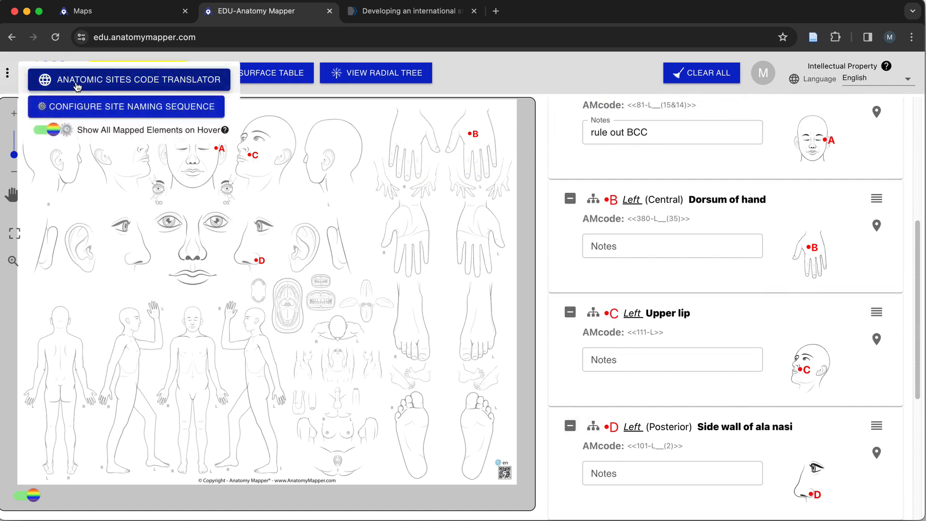
left_click(128, 79)
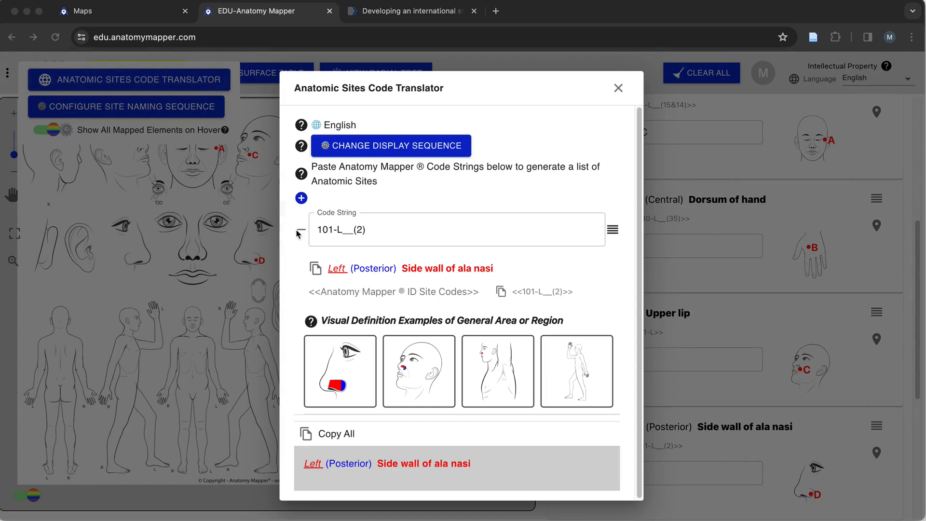
- Step through the left Side wall of ala nasi example views: close-up, whole head and upper body
left_click(339, 371)
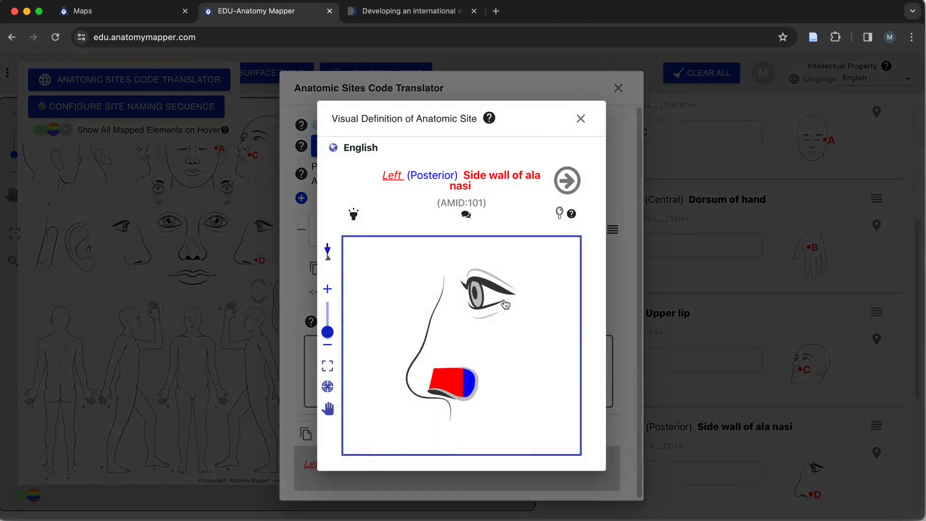
mouse_move(417, 399)
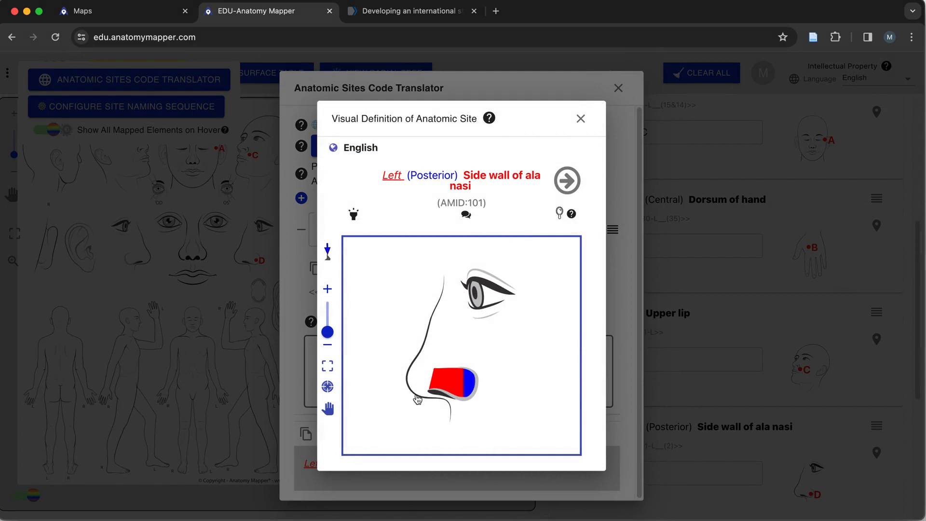
mouse_move(478, 390)
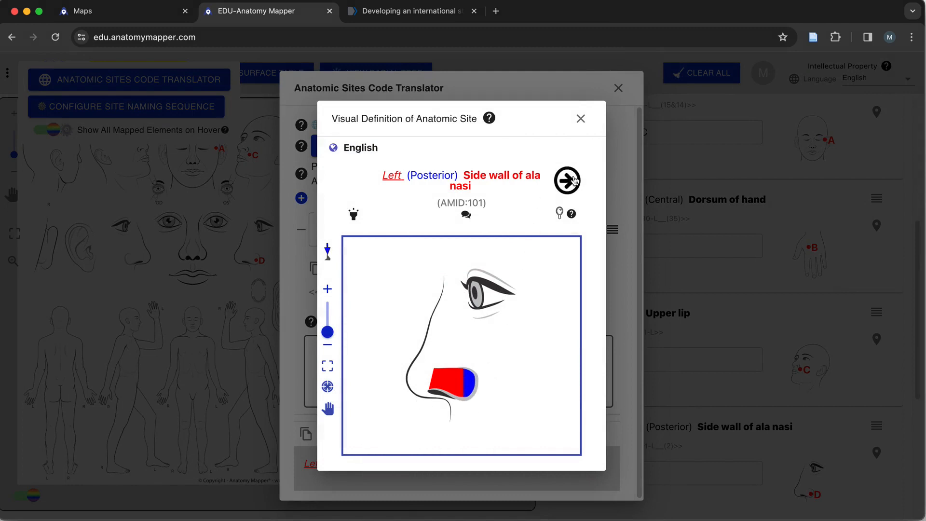
left_click(566, 180)
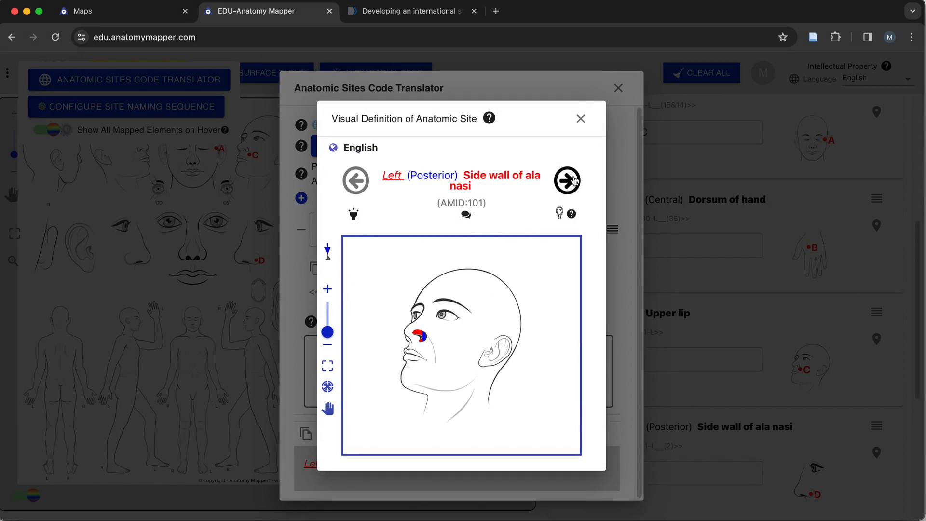
left_click(566, 180)
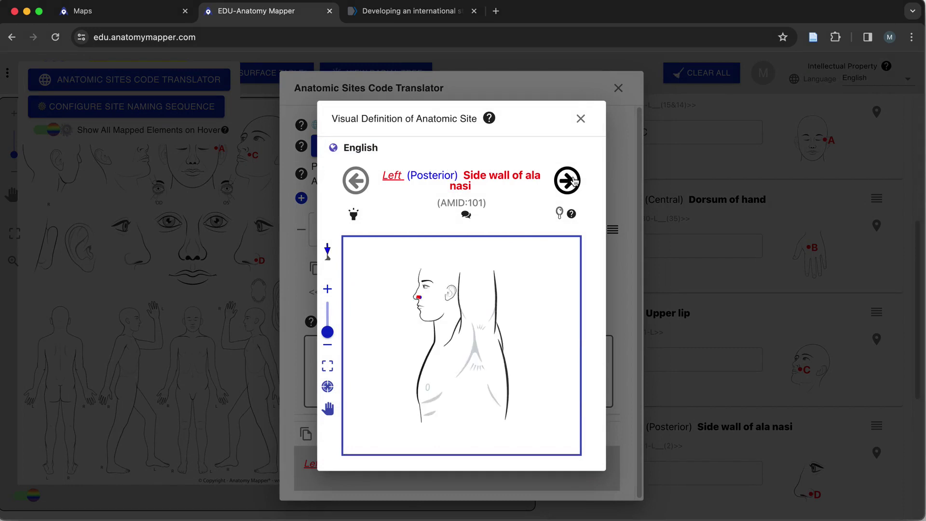
left_click(327, 386)
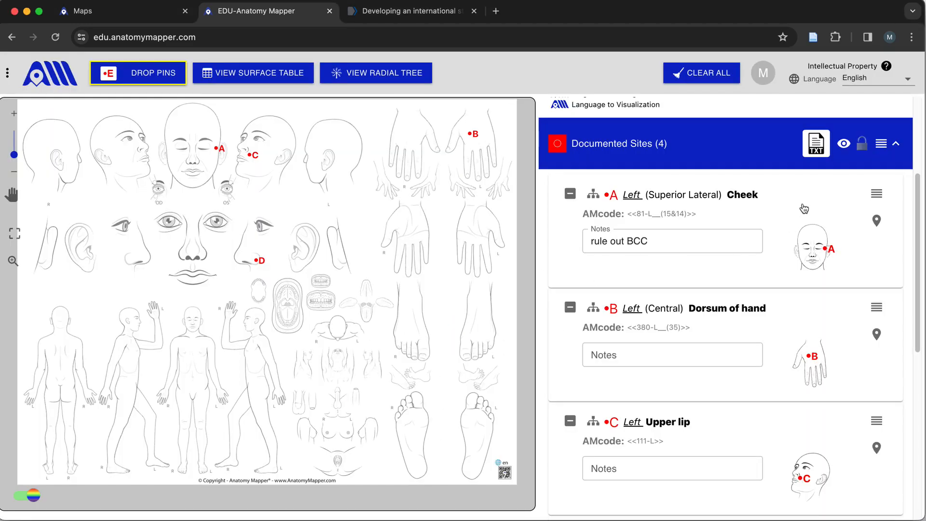
mouse_move(808, 203)
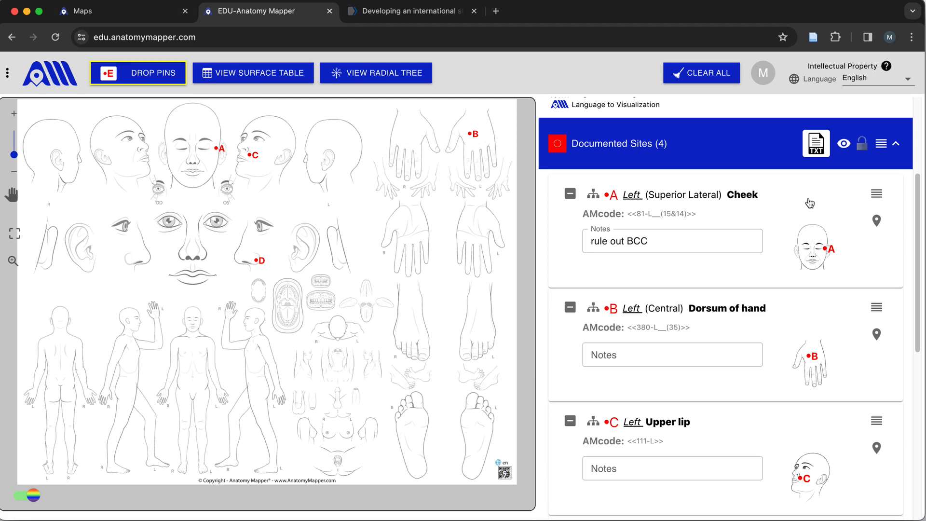
mouse_move(877, 193)
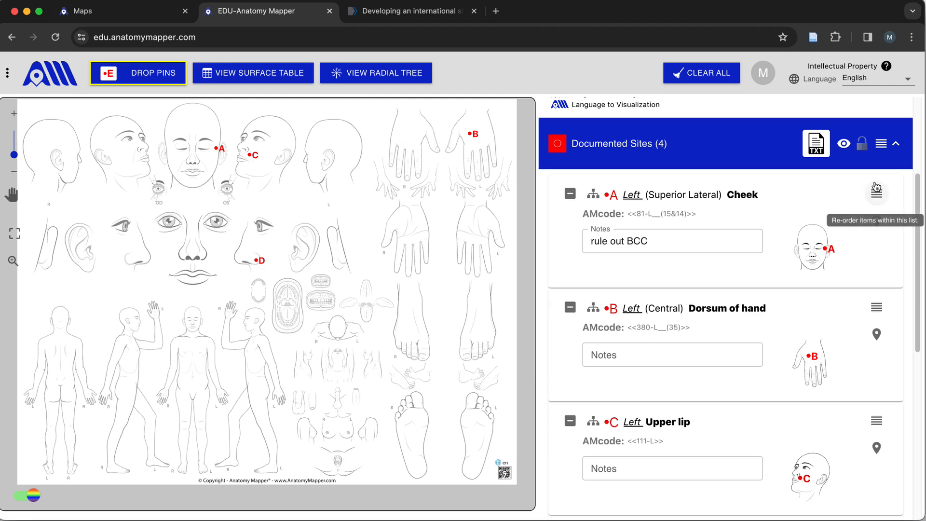
- Bring up the Export Text Lists of the four documented sites A–D
left_click(816, 144)
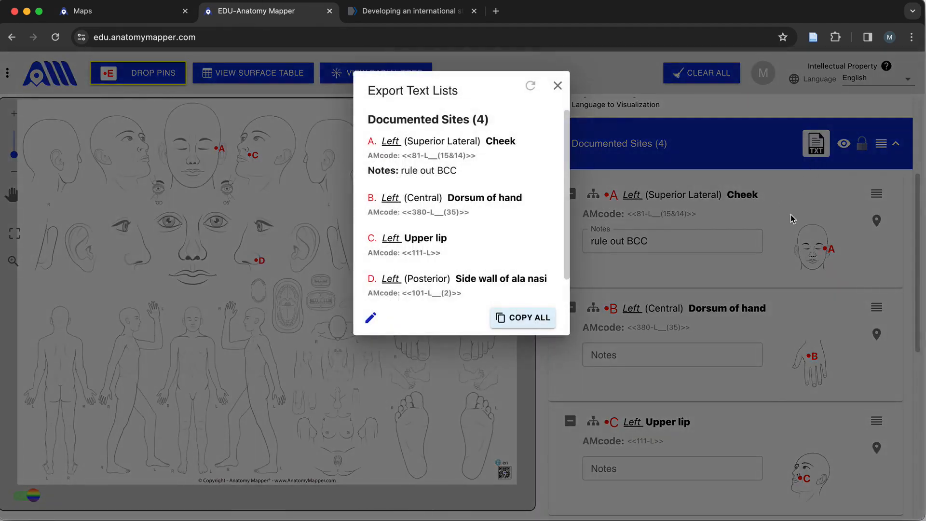
- Switch the exported site list to the rich text editor for formatted editing
left_click(370, 317)
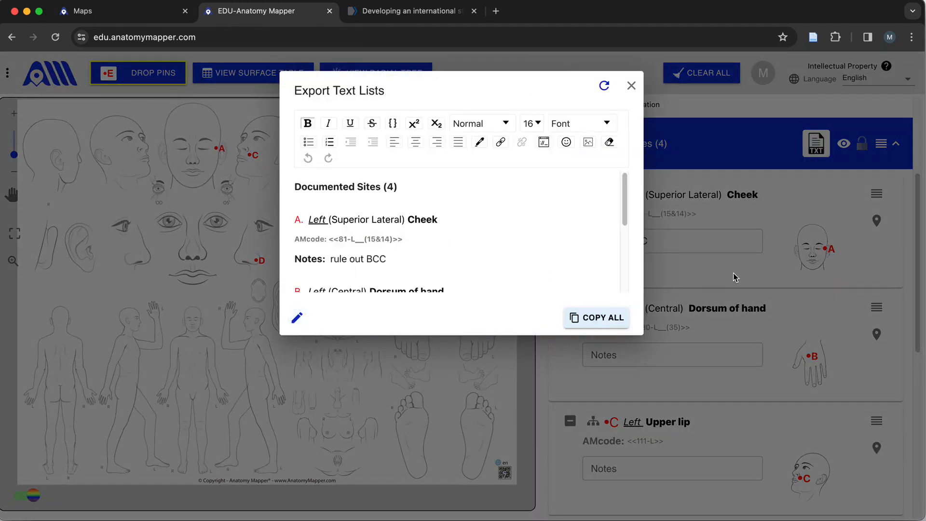
left_click(630, 86)
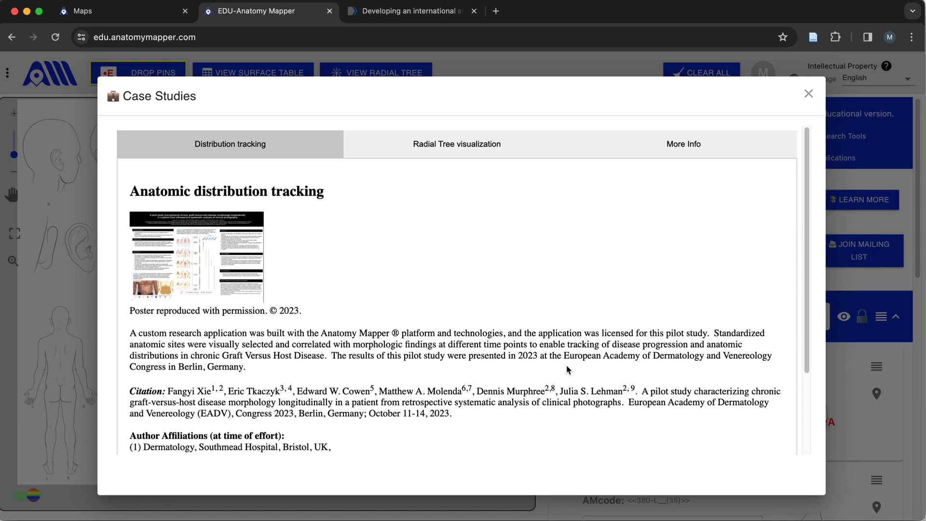
mouse_move(808, 93)
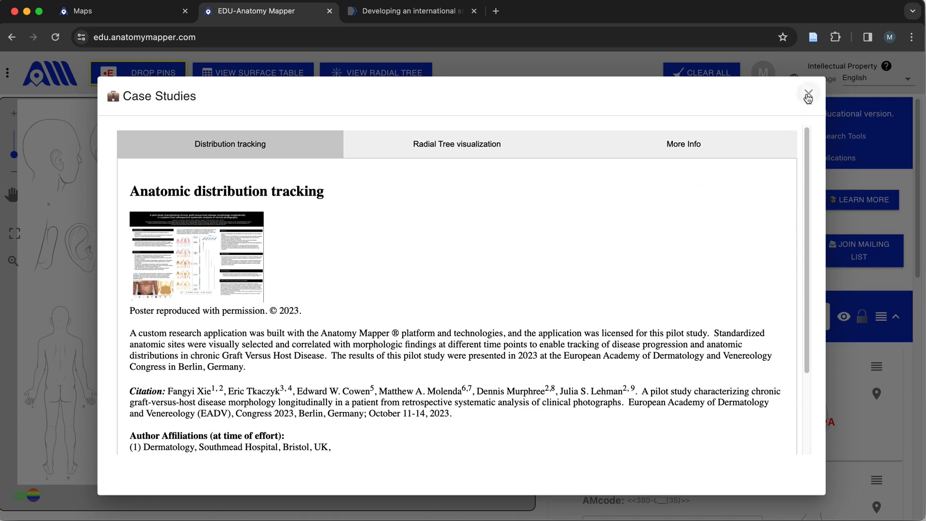